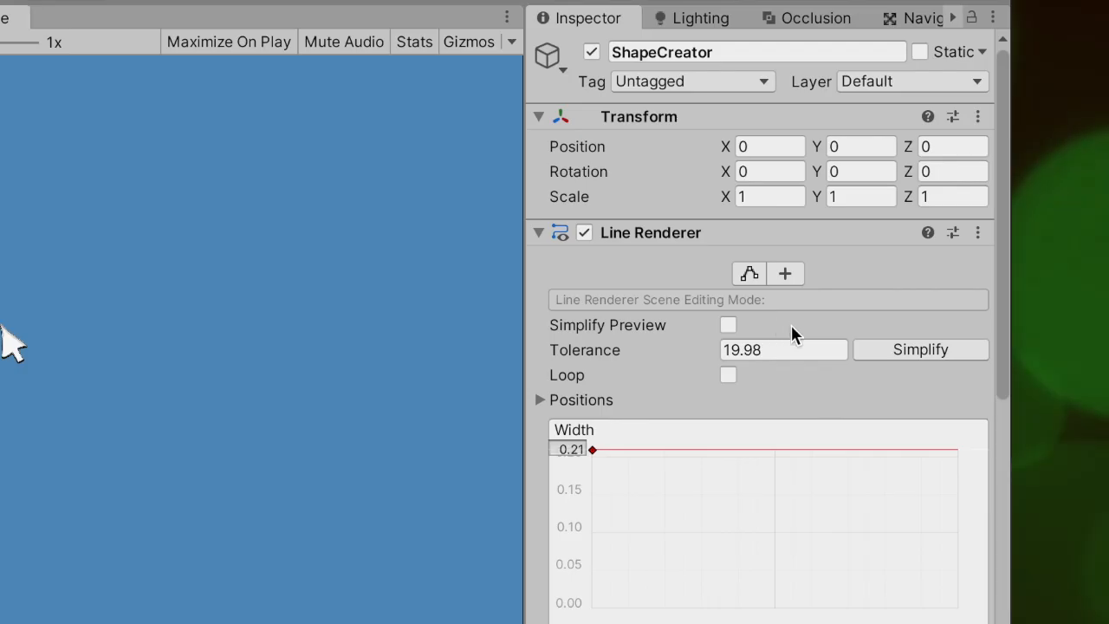
Place the third vertex in the Game view, joining three points with magenta edges
scroll("down", 3)
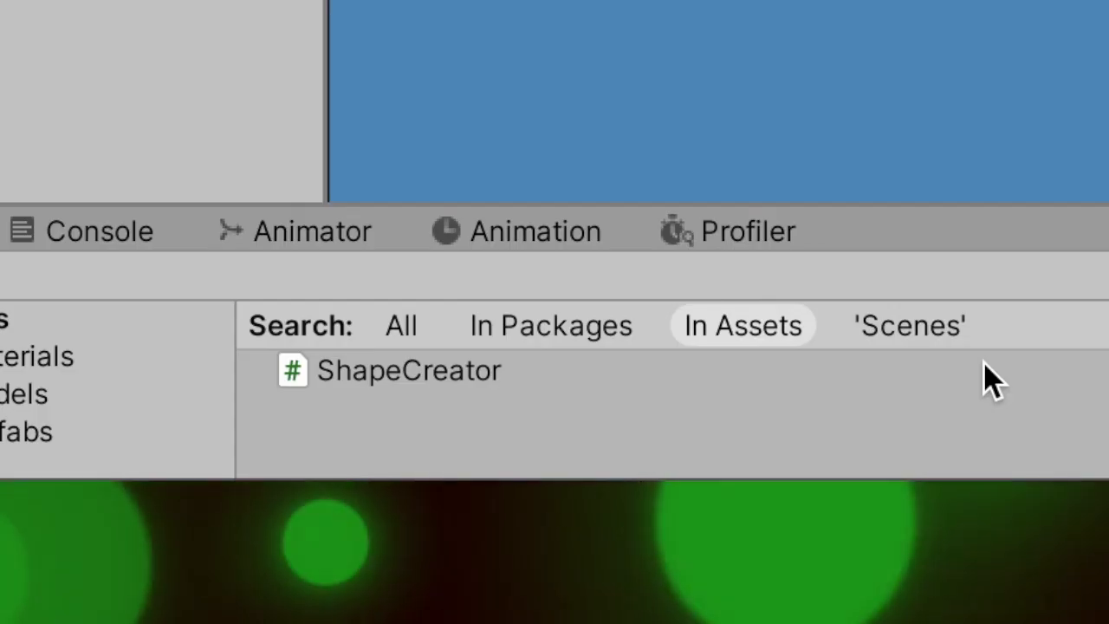
left_click(407, 370)
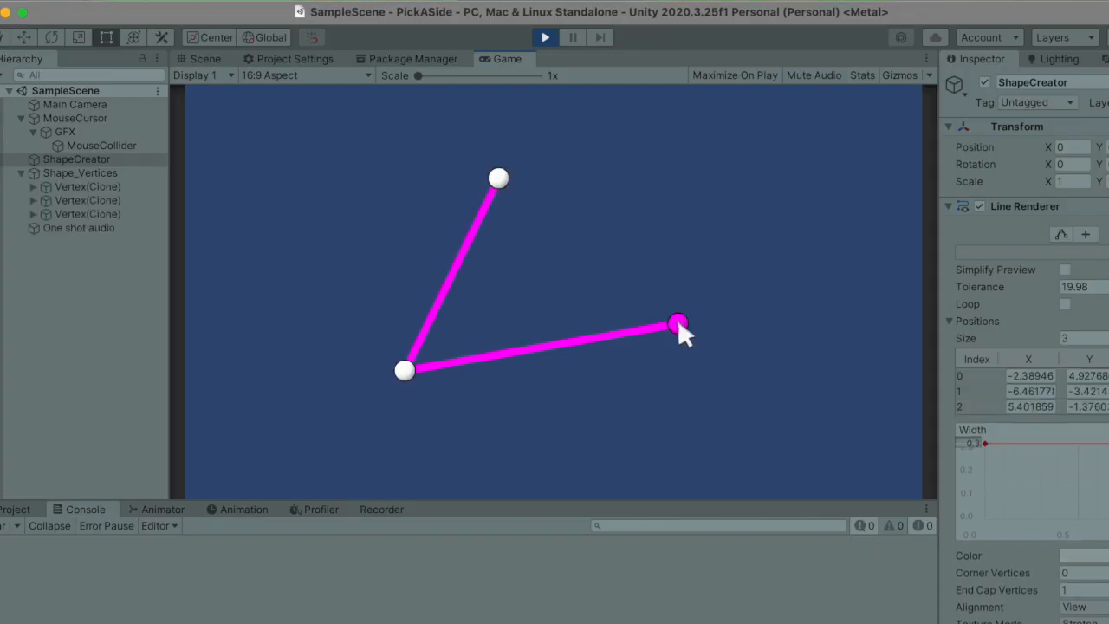
Close the triangle at its first vertex, then start and close a four-sided shape
left_click(678, 322)
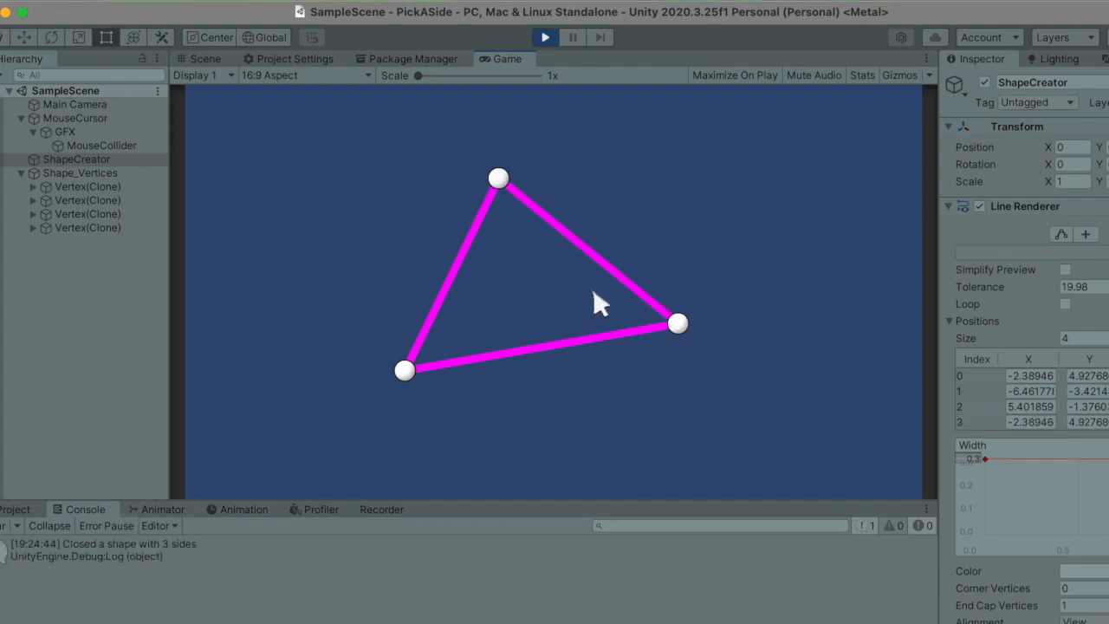
left_click(544, 37)
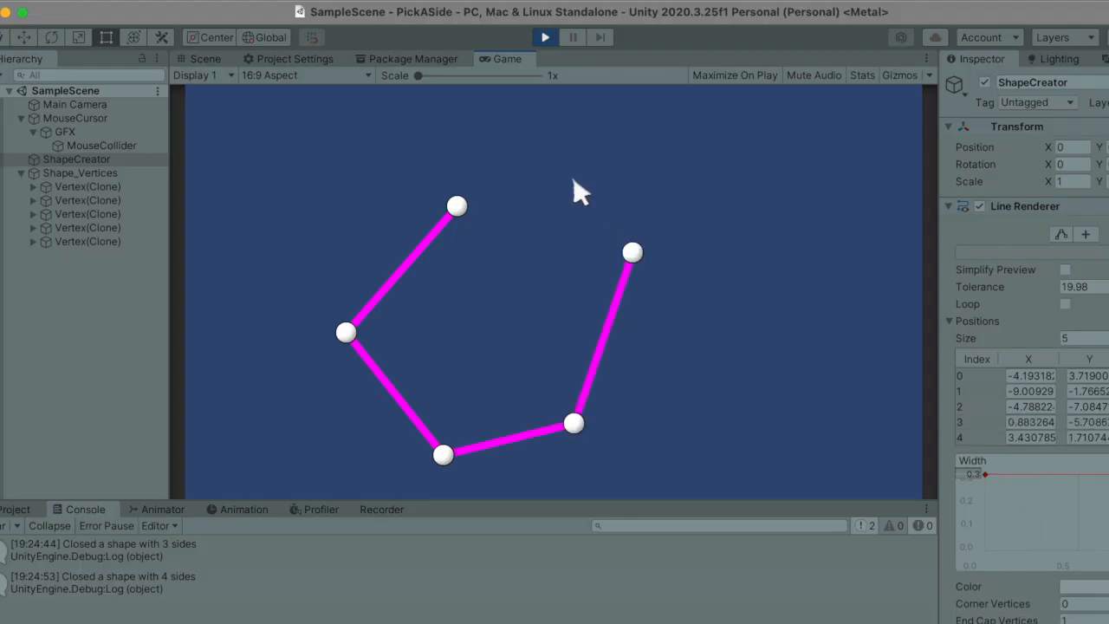
left_click(572, 181)
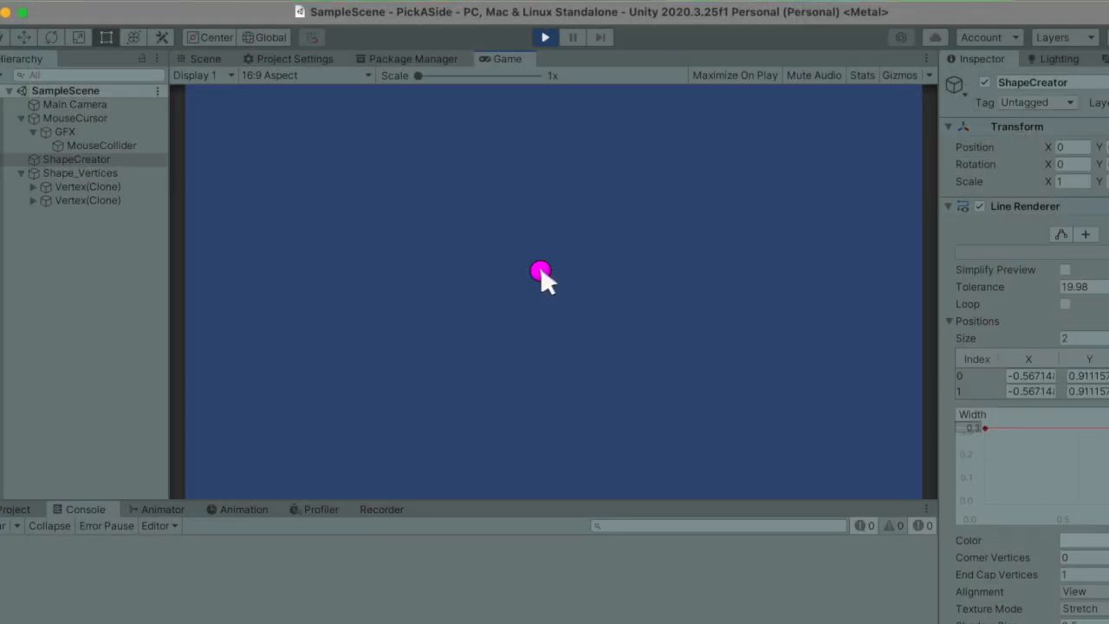
Place a single first vertex and inspect Line Renderer positions, entering 3 then 4
left_click(540, 272)
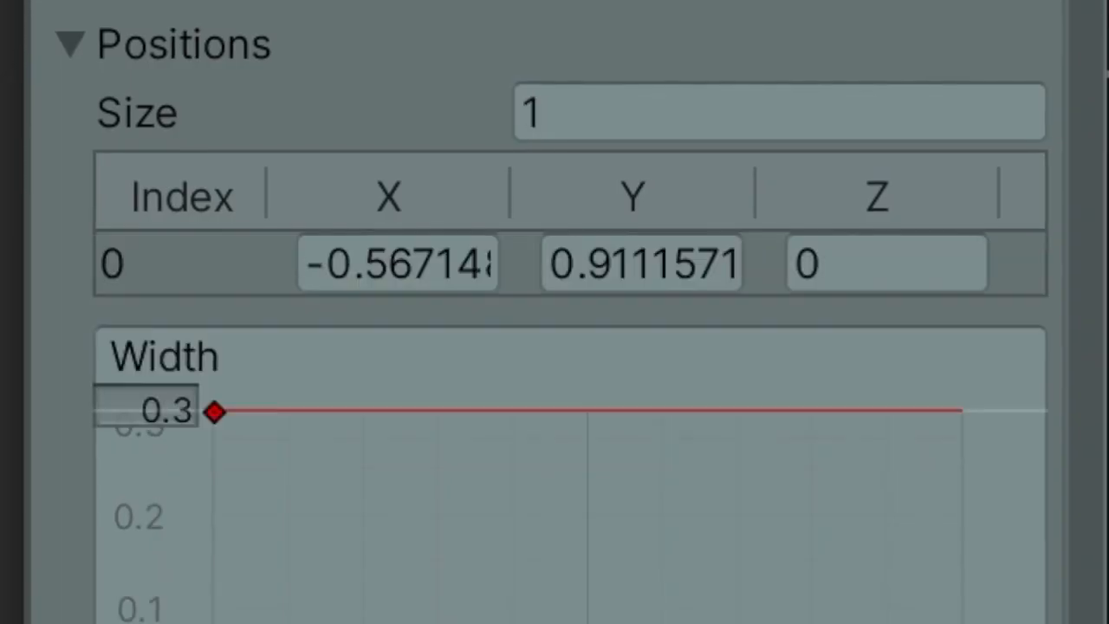
type("3")
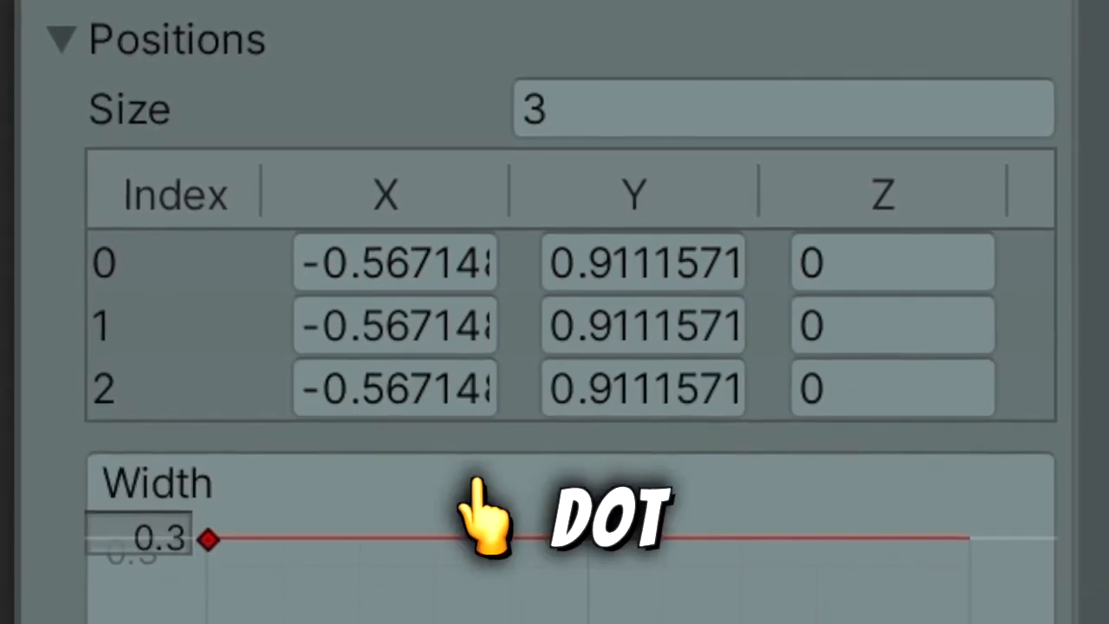
type("4")
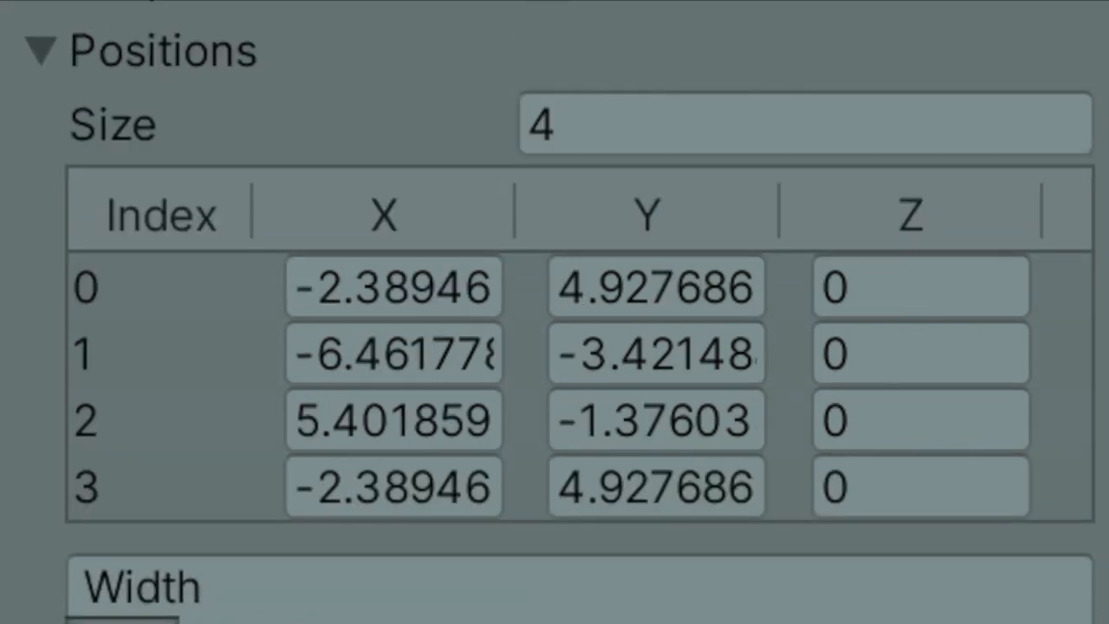
left_click(545, 37)
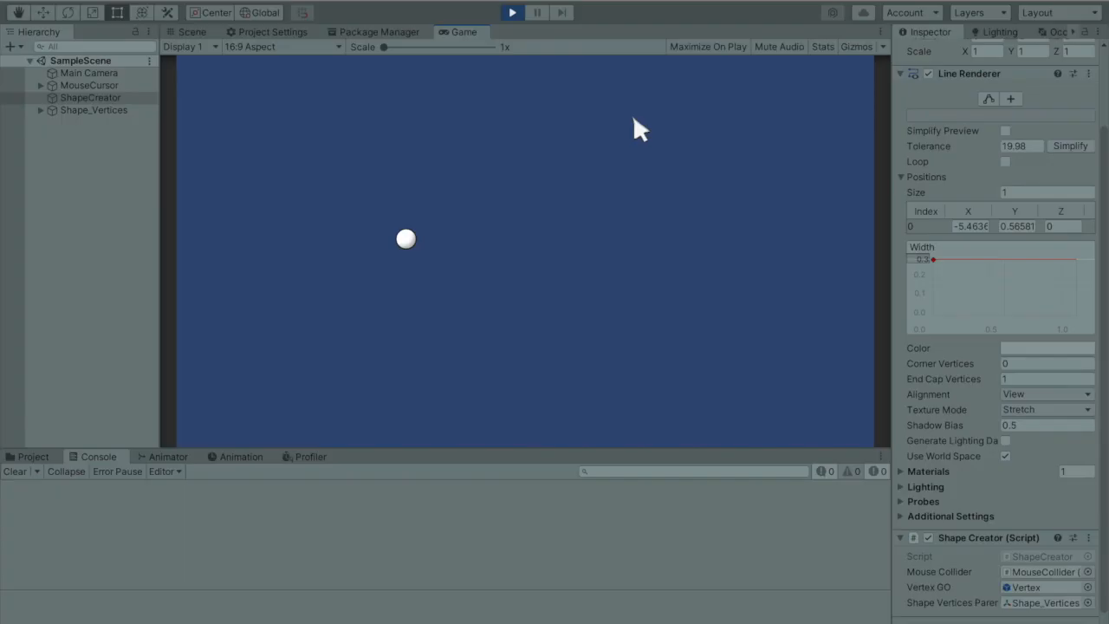
Add two more points to the shape at the same Game view spot
left_click(633, 119)
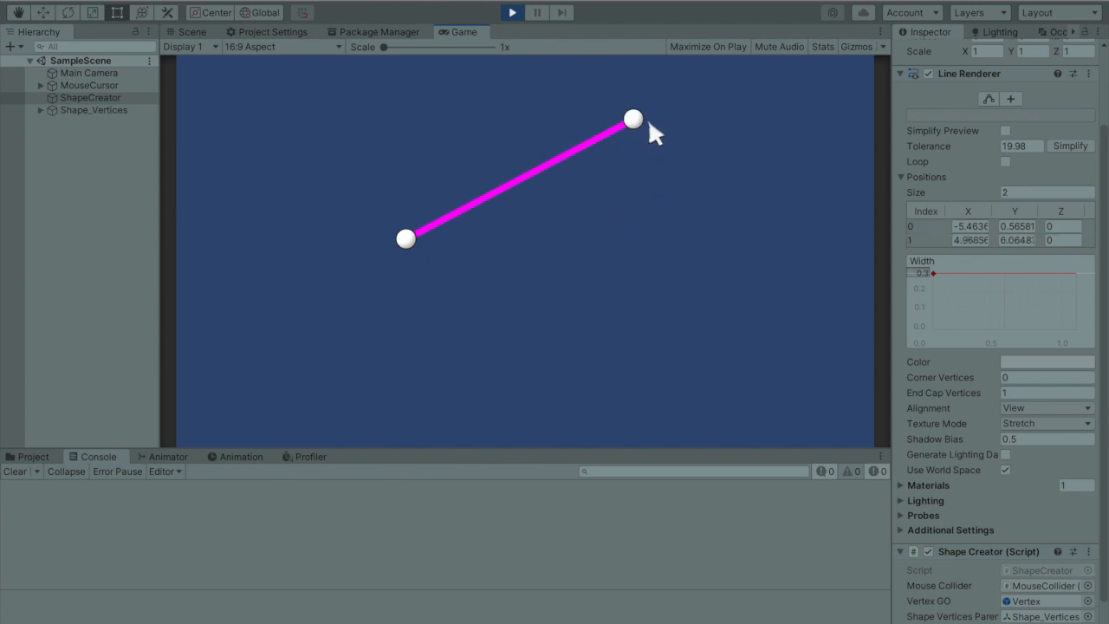
left_click(634, 118)
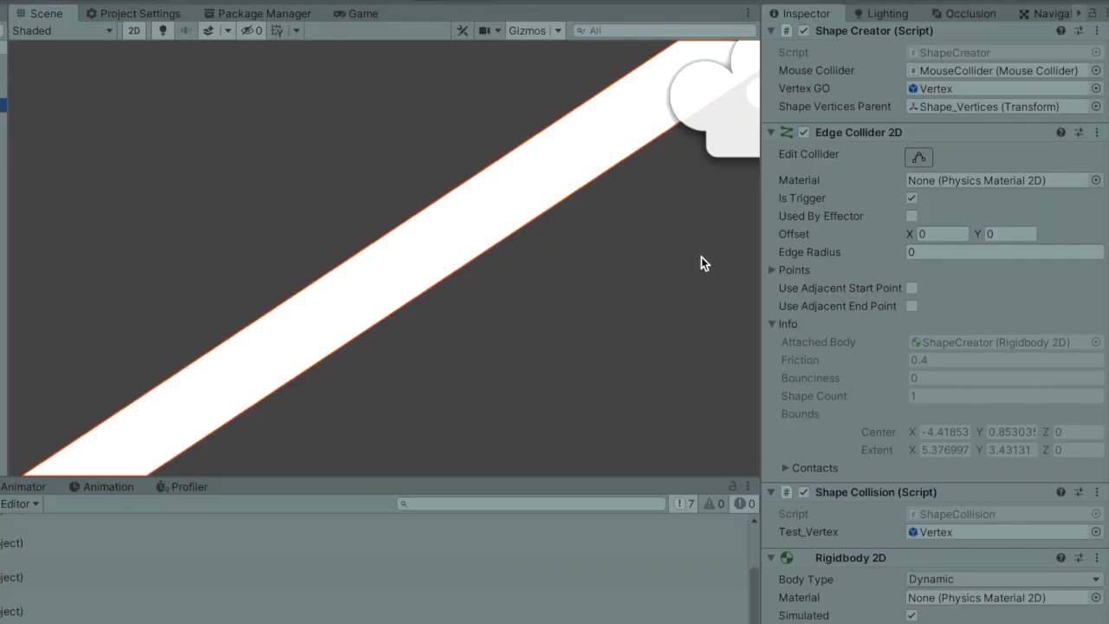
Select a Line(Clone), drag a collider point to the line's end, and toggle collider editing
left_click(918, 157)
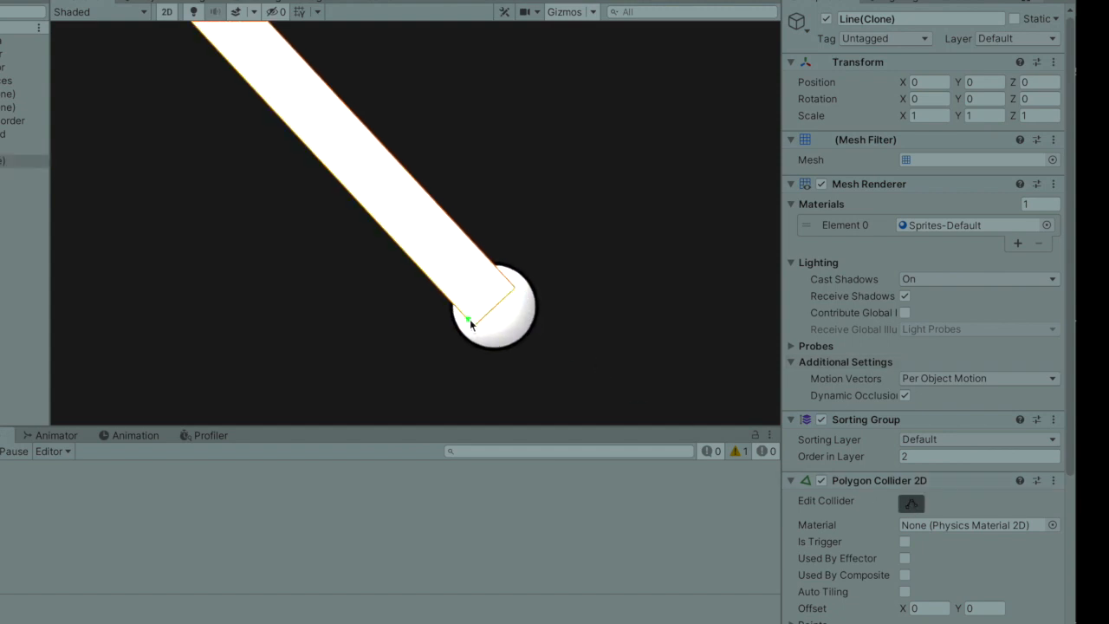
left_click_drag(468, 316, 421, 371)
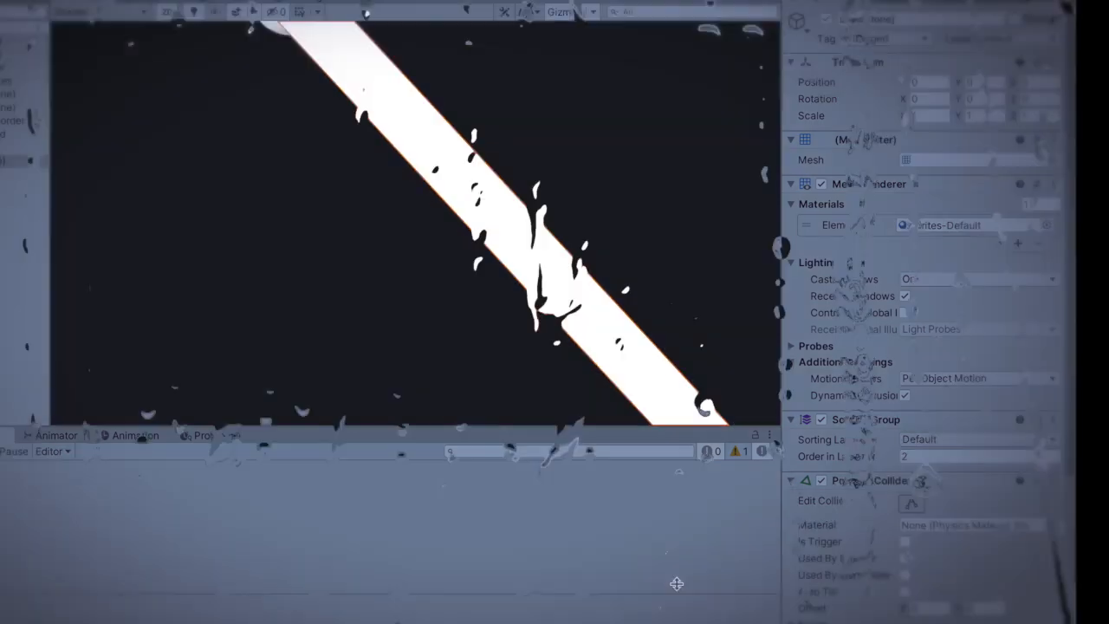
left_click(911, 504)
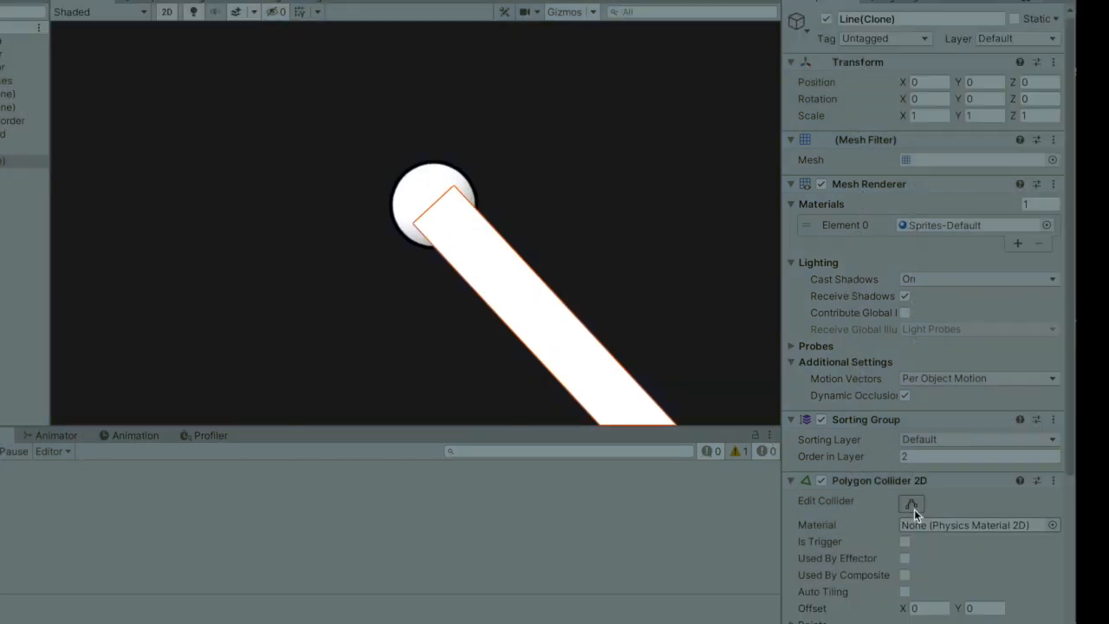
left_click(911, 503)
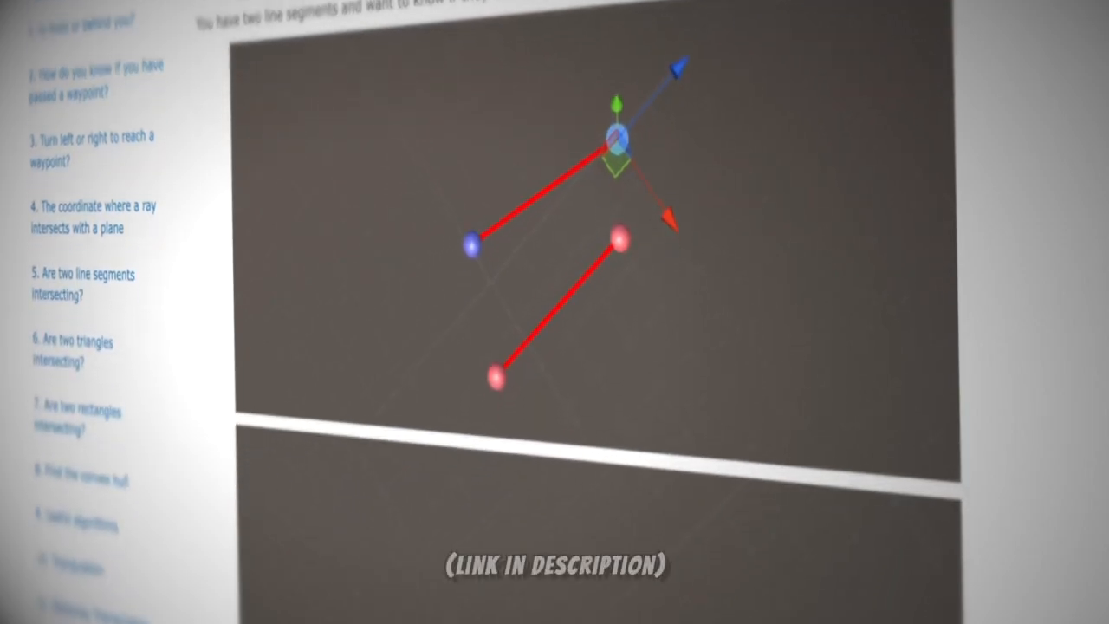
Scroll the intersection tutorial down to the LineLineIntersection C# code
scroll("down", 3)
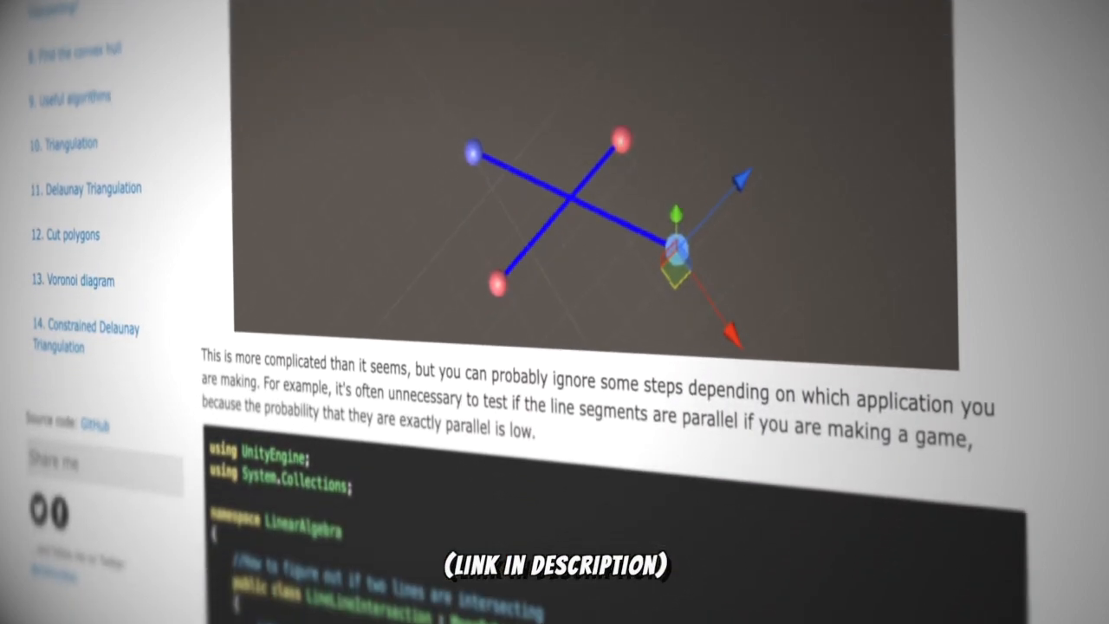
scroll("down", 3)
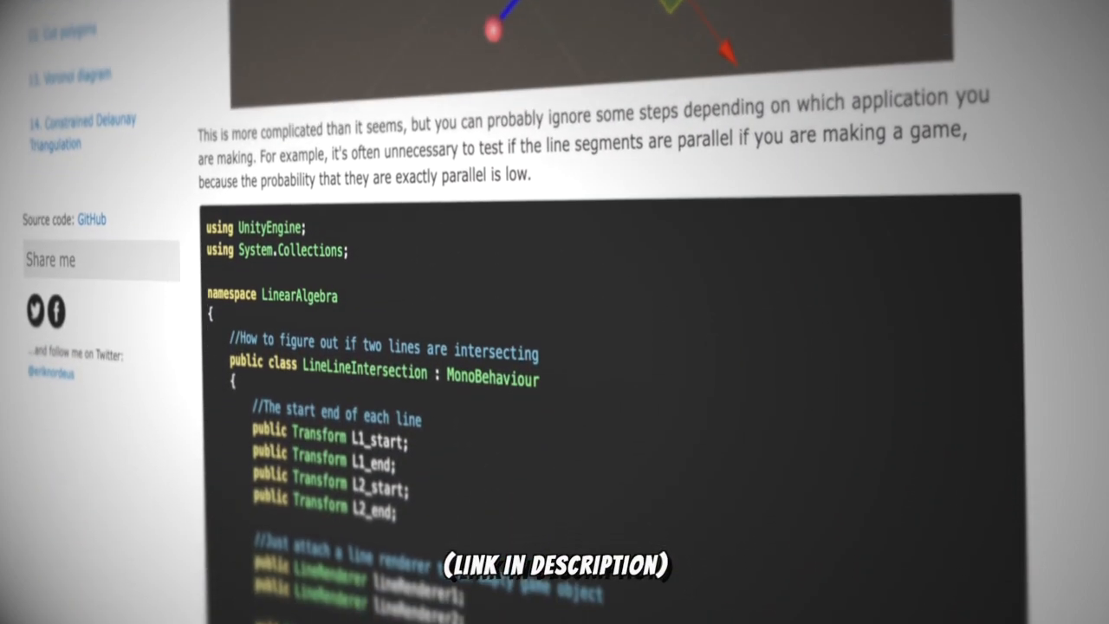
scroll("down", 3)
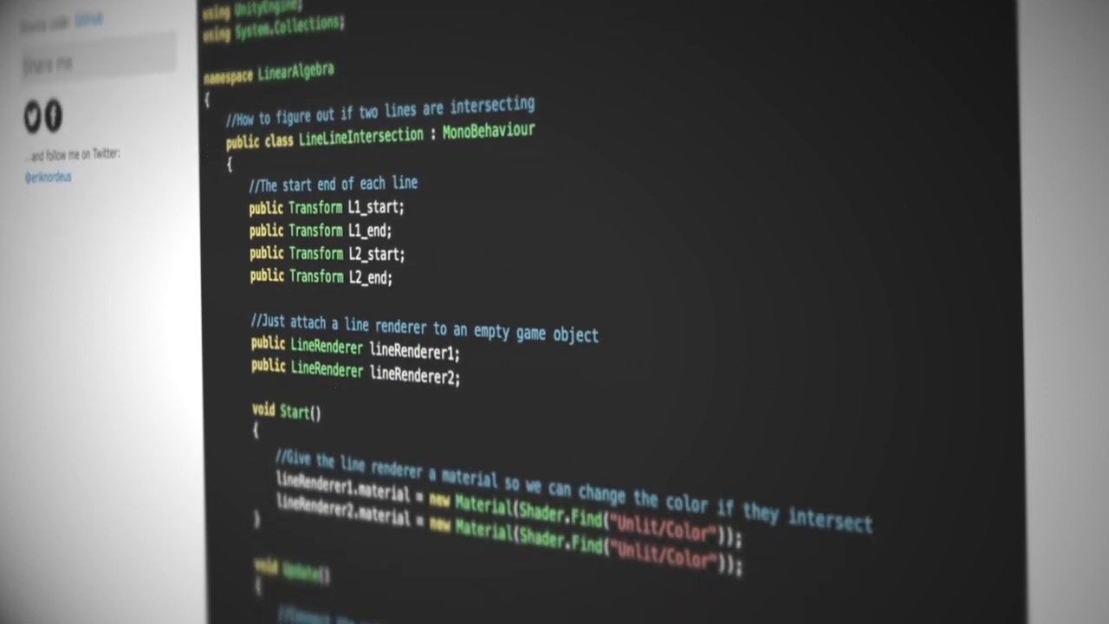
scroll("down", 3)
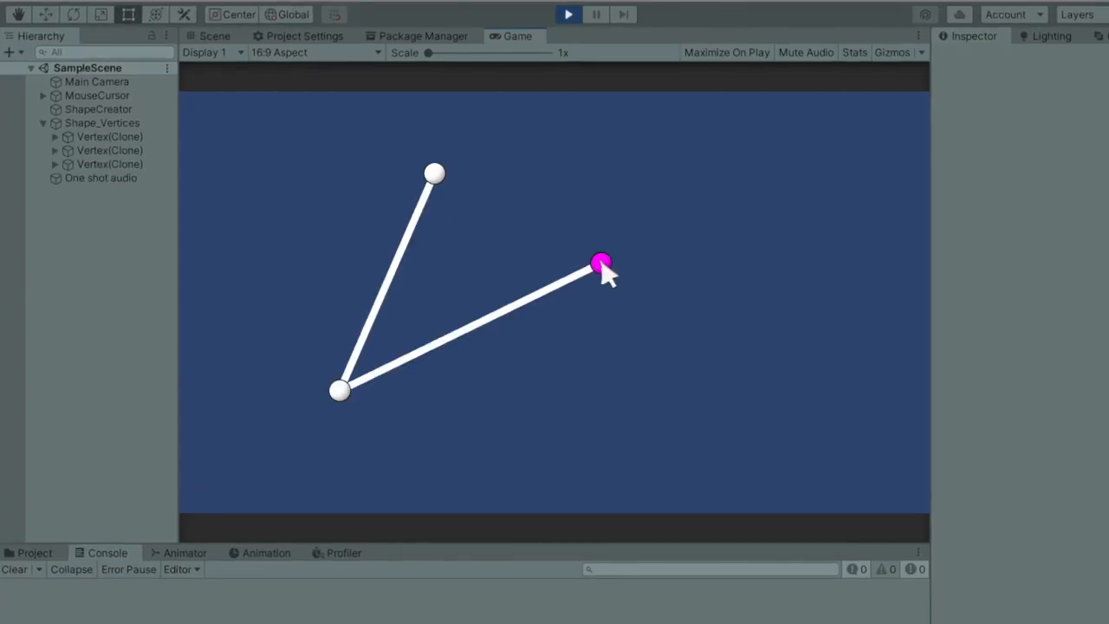
Close the triangle at its first vertex, start a new shape, then stop the game
left_click(601, 263)
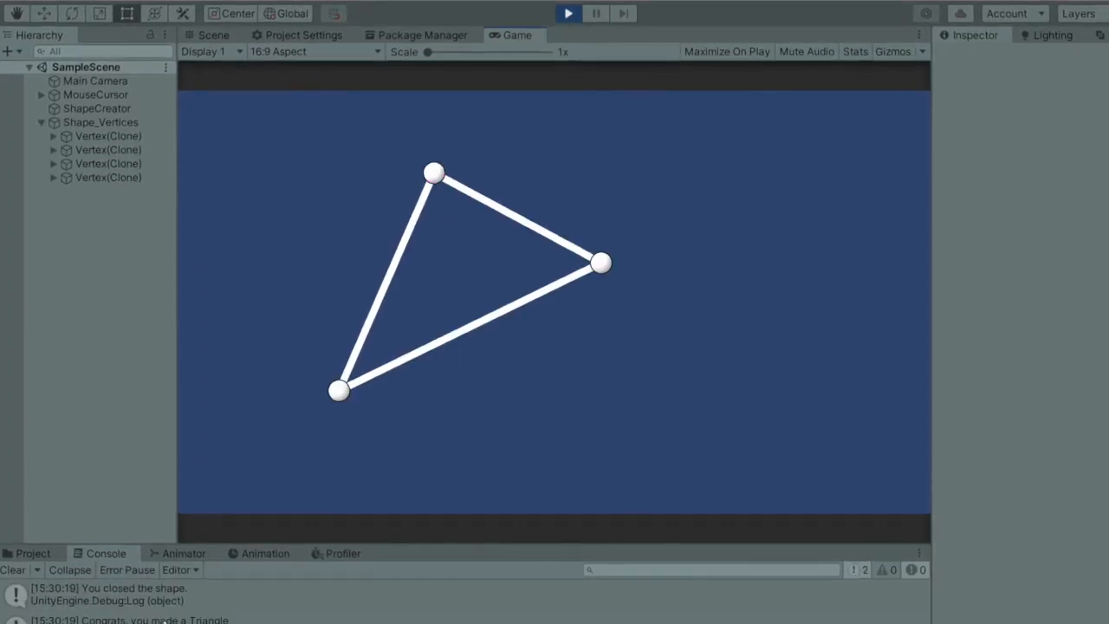
left_click(568, 13)
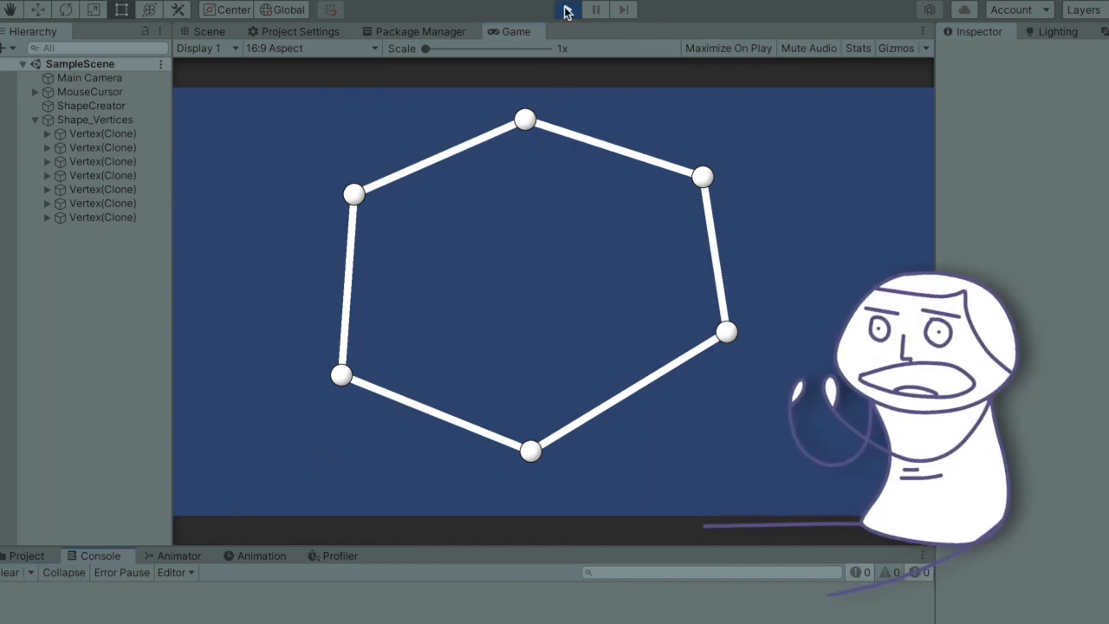
left_click(567, 10)
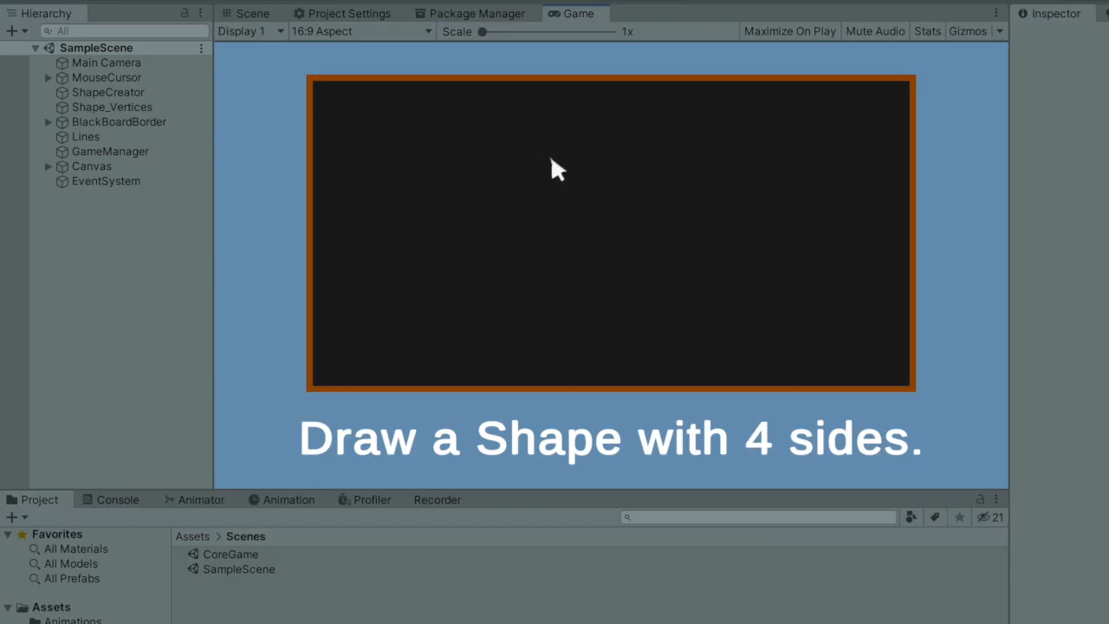
Draw connected lines on the blackboard and select Lines to view its Line(Clone) children
left_click_drag(468, 326, 553, 156)
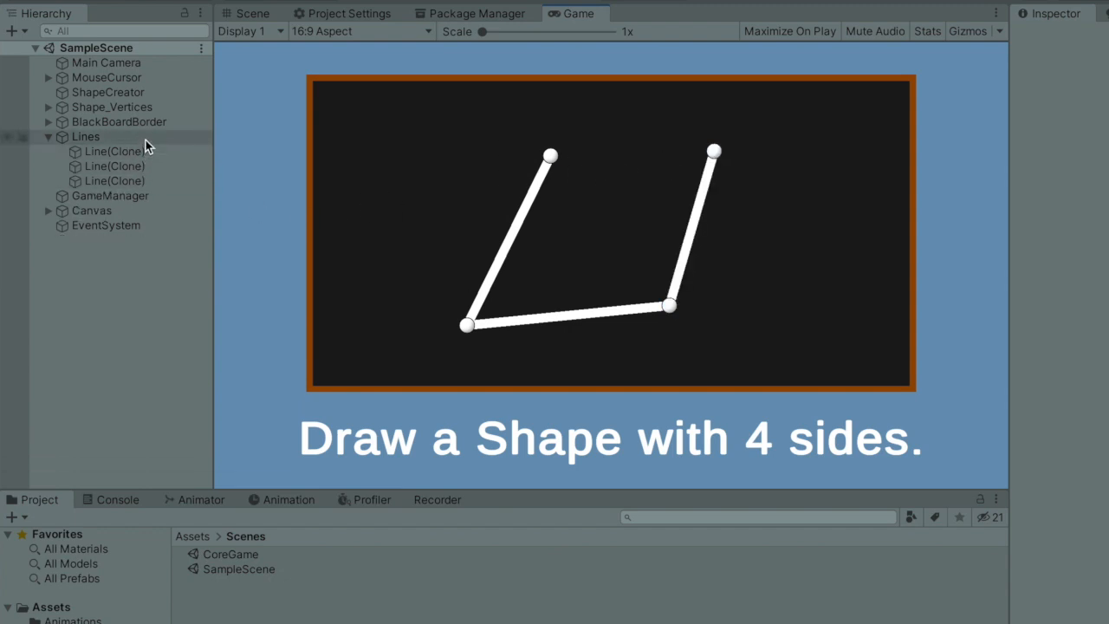
left_click(85, 137)
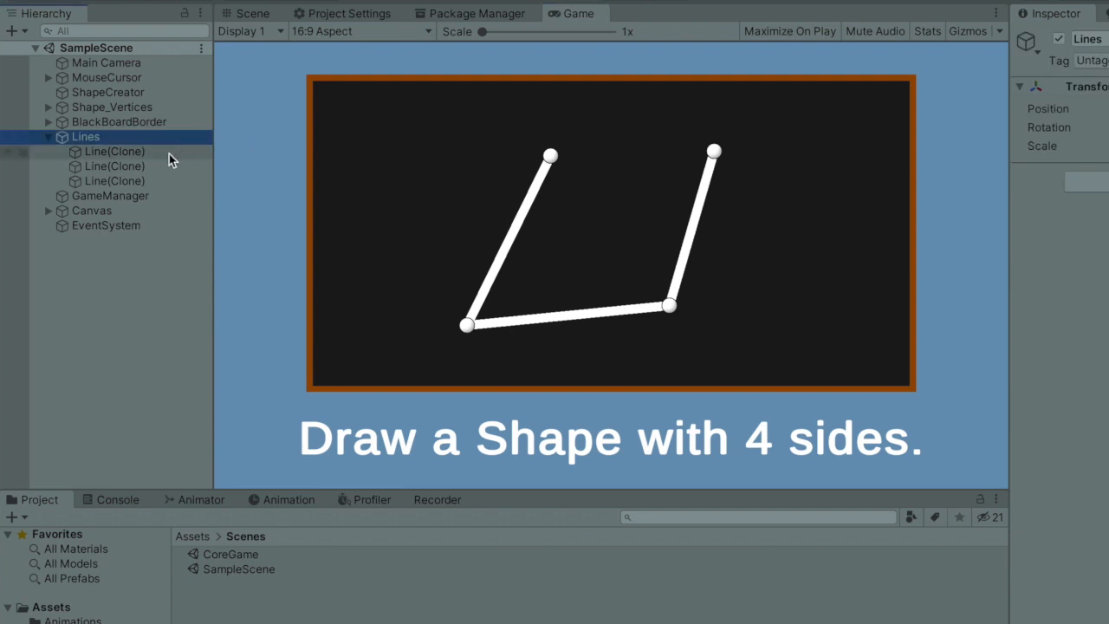